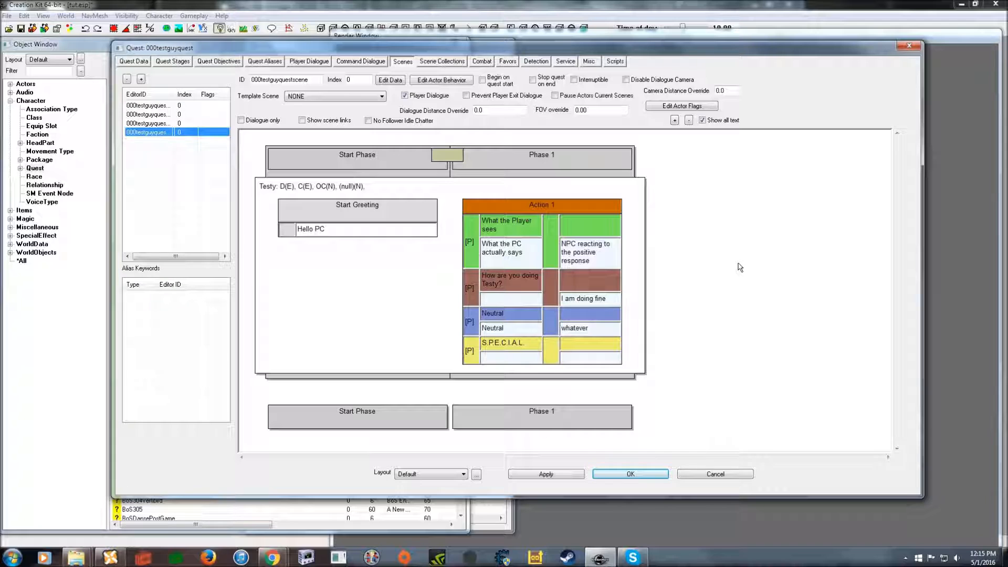
pyautogui.moveTo(754, 347)
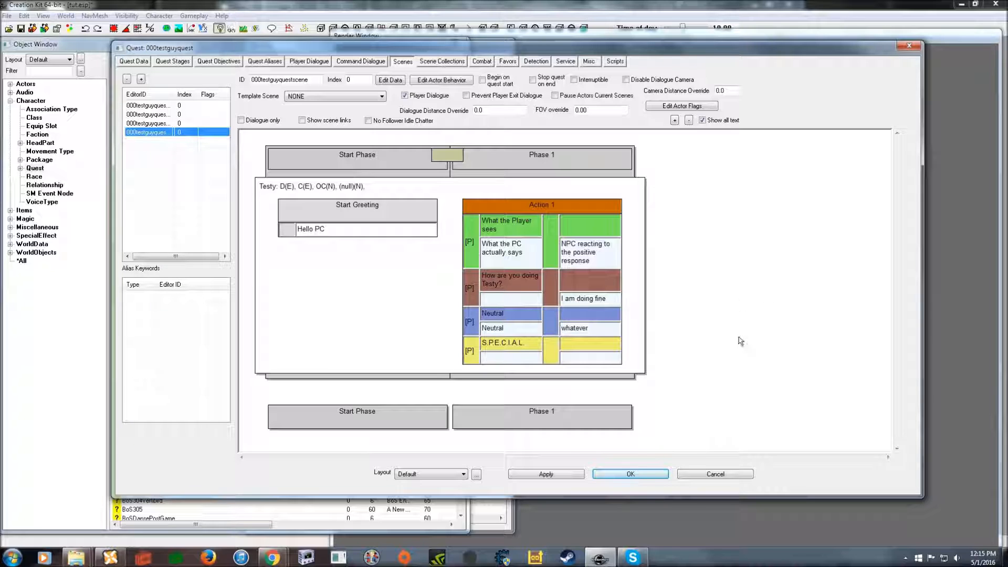
pyautogui.moveTo(733, 324)
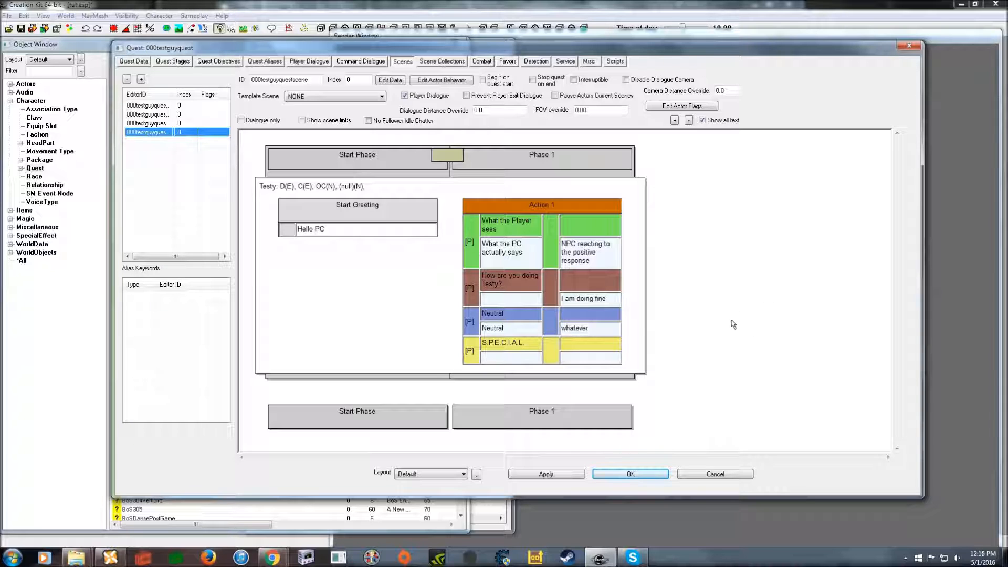
pyautogui.moveTo(718, 326)
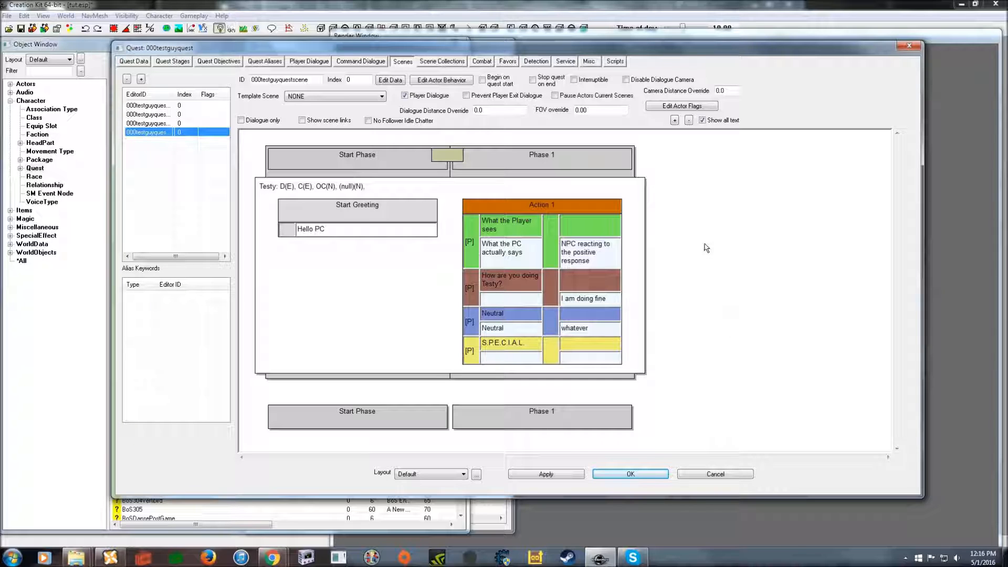
pyautogui.moveTo(711, 325)
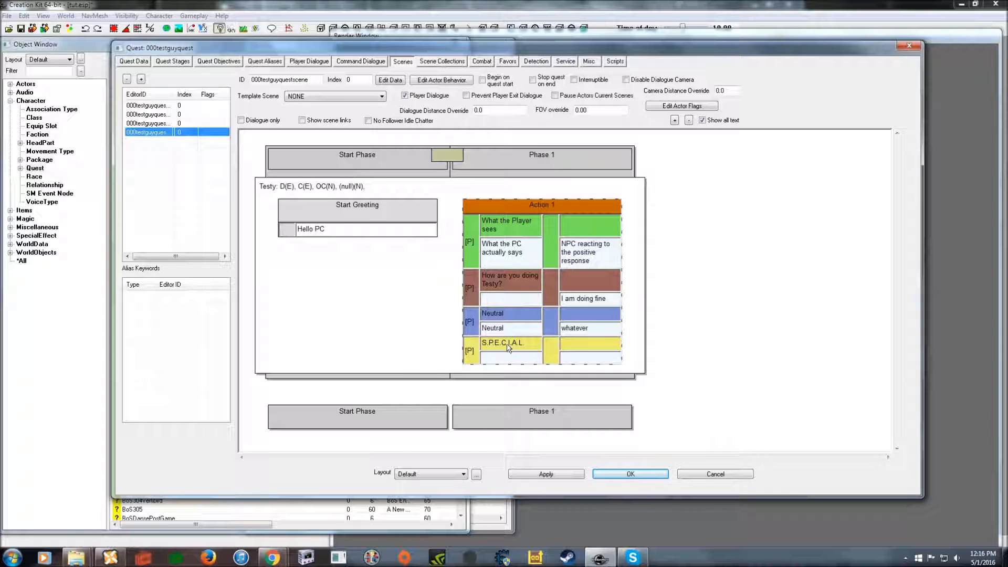
pyautogui.moveTo(506, 365)
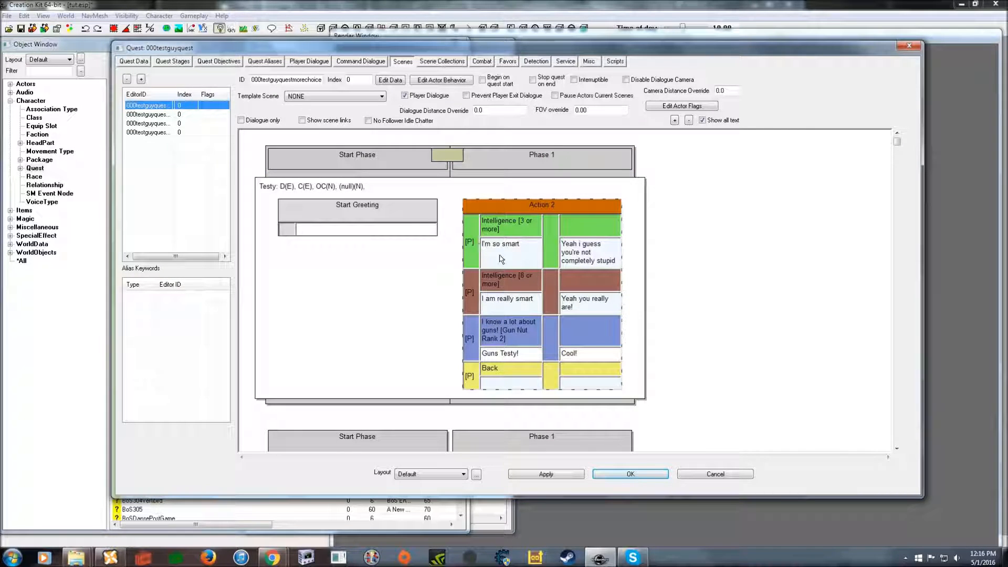
pyautogui.moveTo(505, 326)
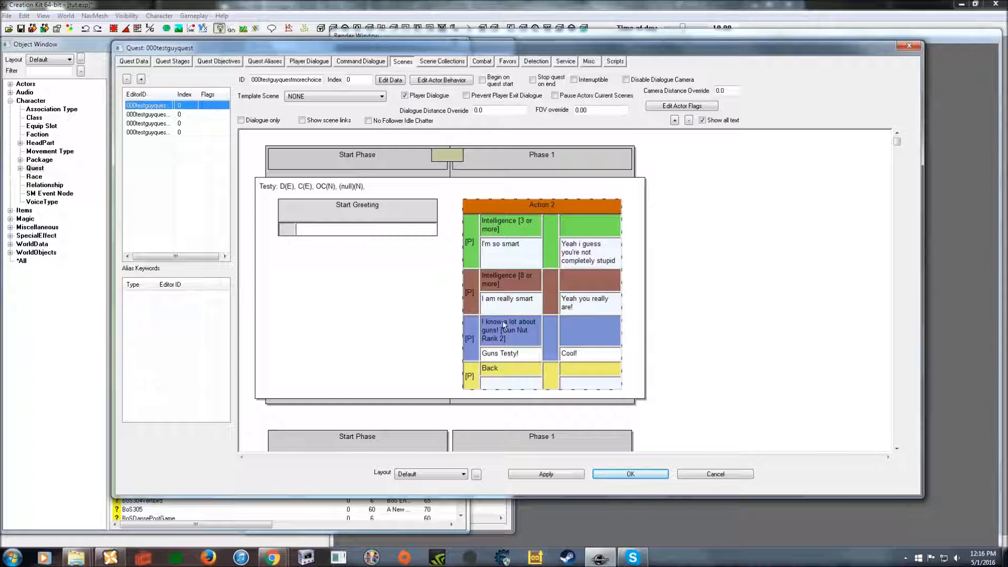
pyautogui.moveTo(531, 206)
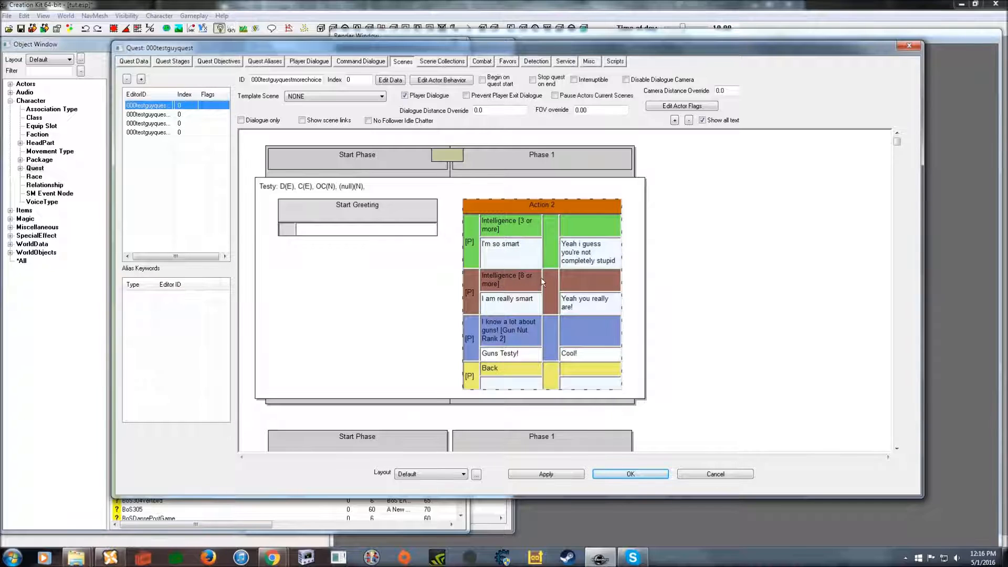
pyautogui.moveTo(497, 348)
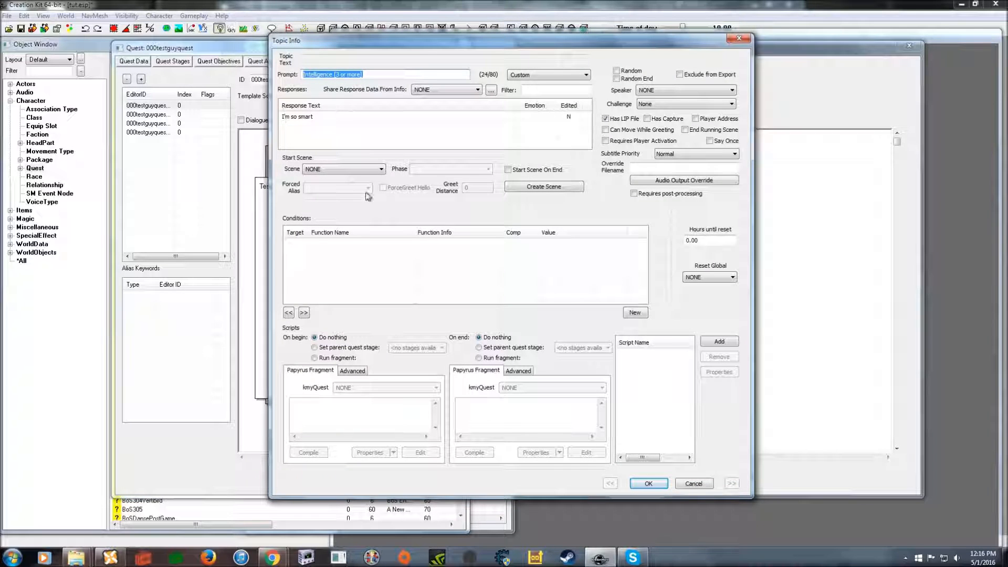
pyautogui.moveTo(357, 254)
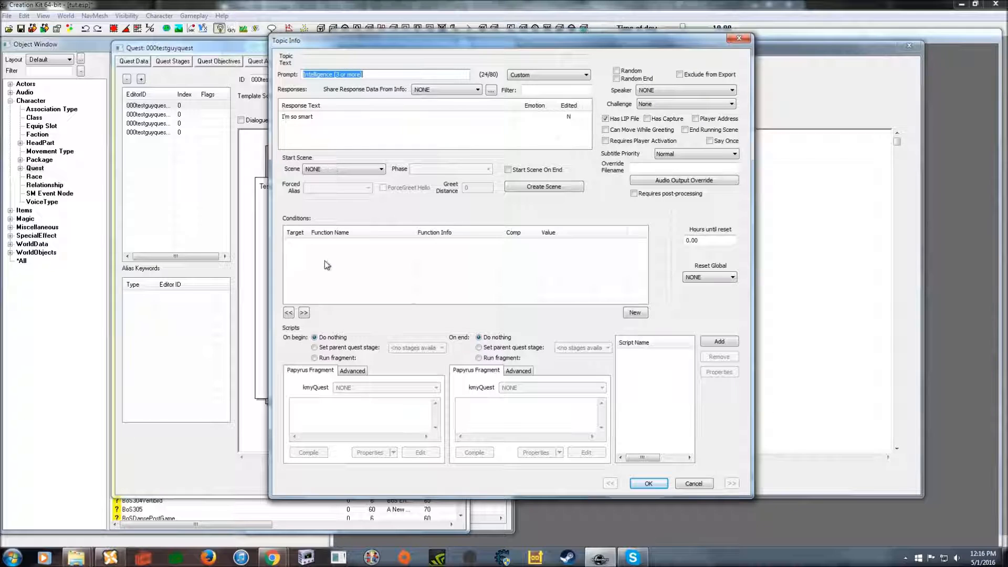
# Add a DialogueGetAv condition on the "I'm so smart" topic with Intelligence as the actor value
pyautogui.rightClick(351, 264)
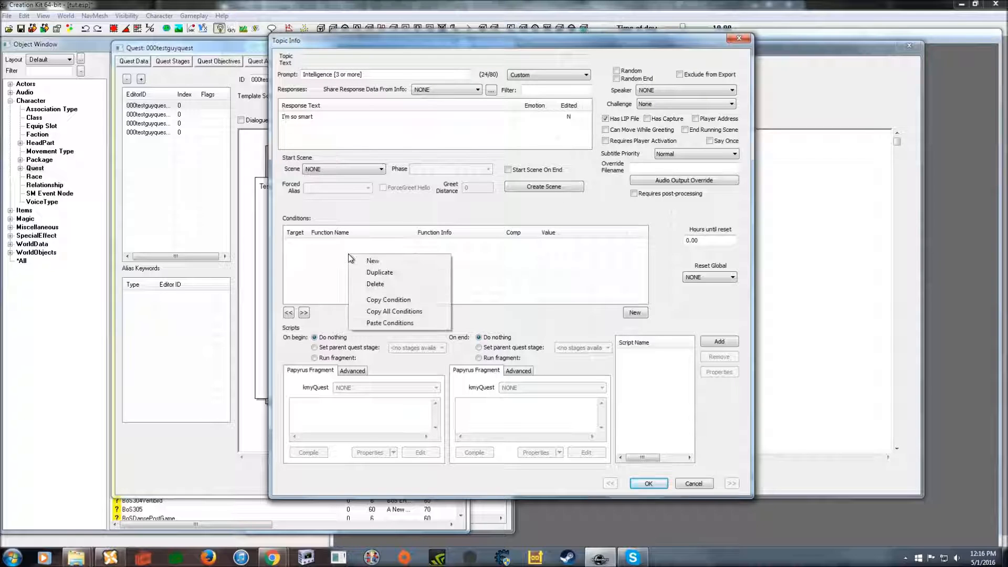
pyautogui.moveTo(385, 264)
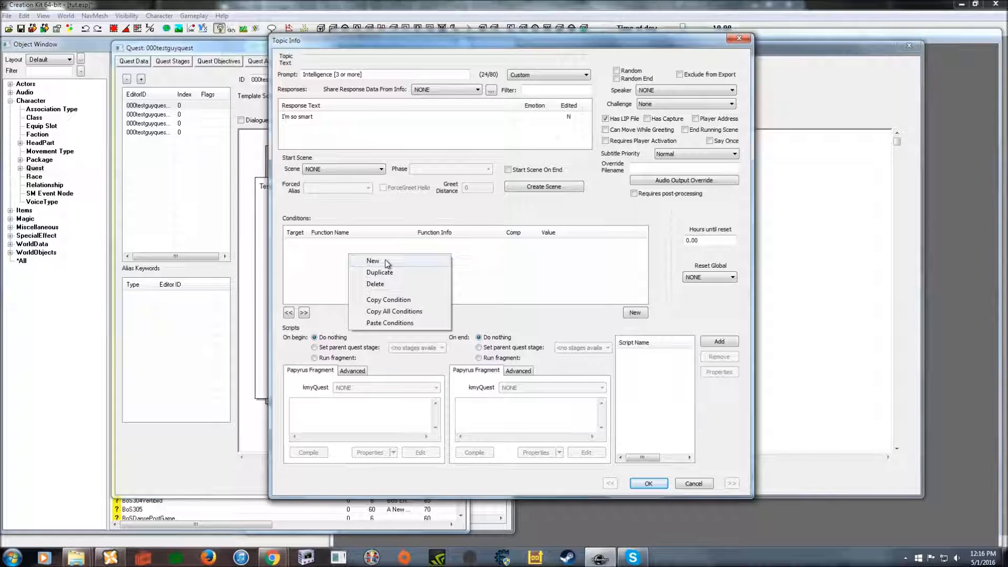
pyautogui.click(373, 261)
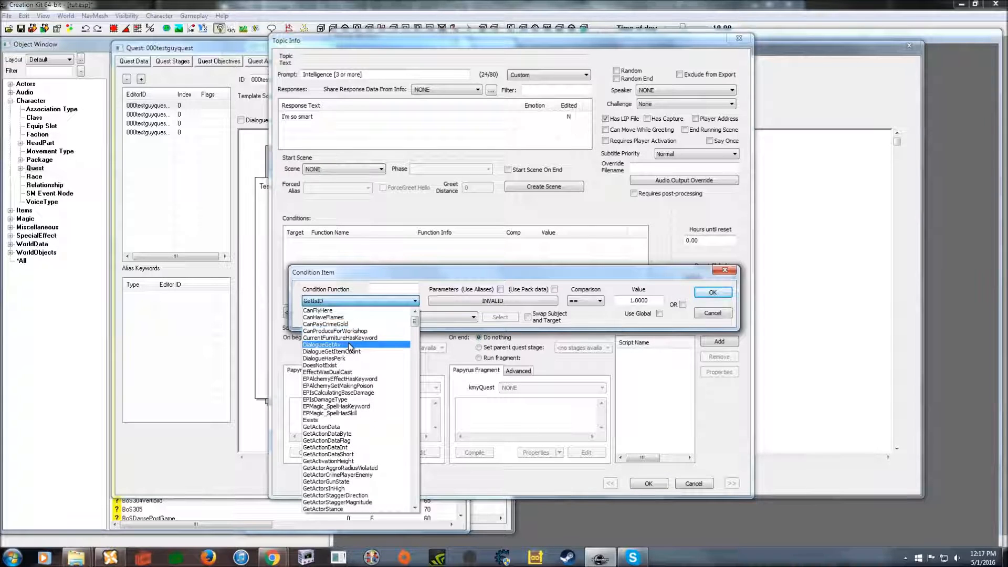
pyautogui.click(322, 344)
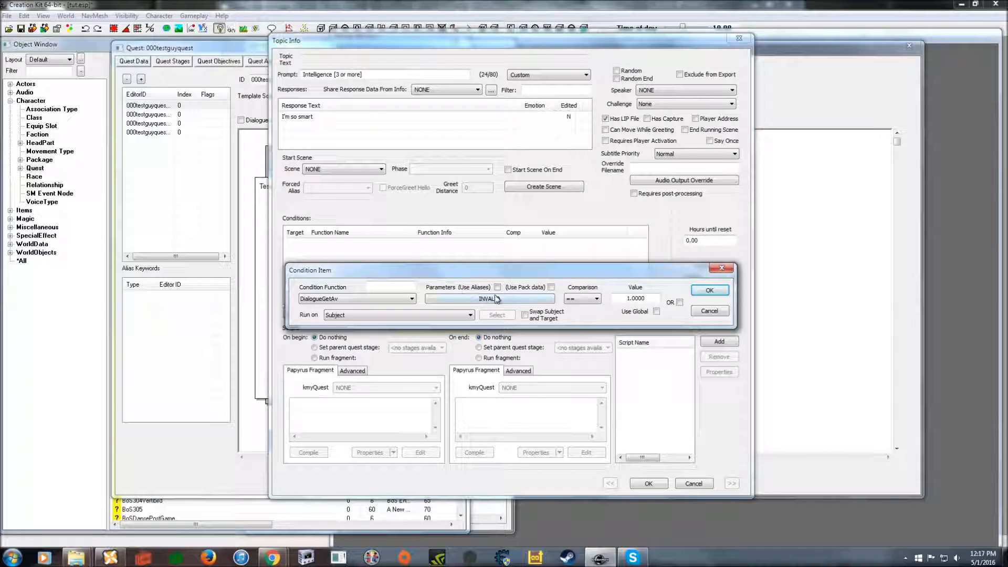
pyautogui.click(489, 298)
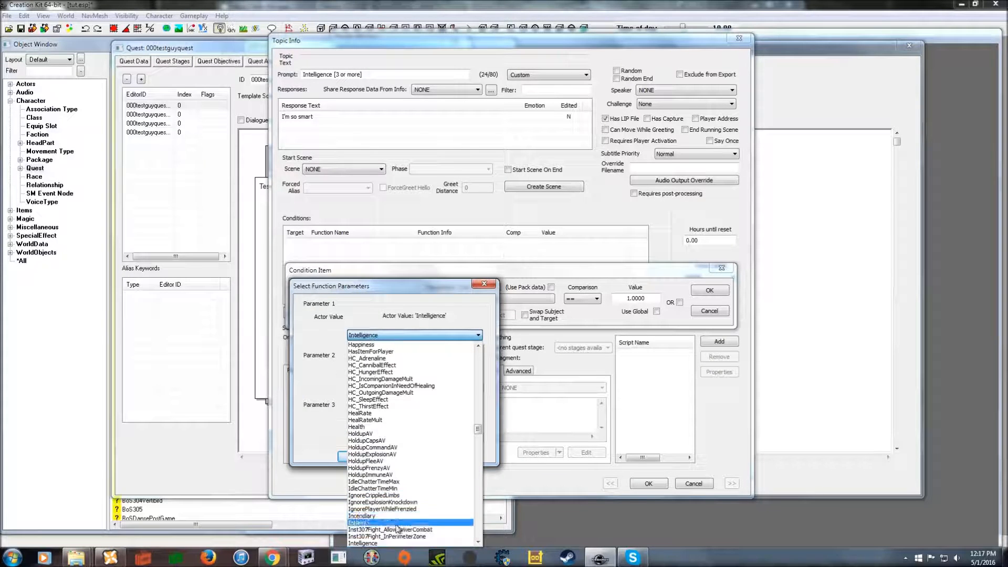
pyautogui.click(362, 543)
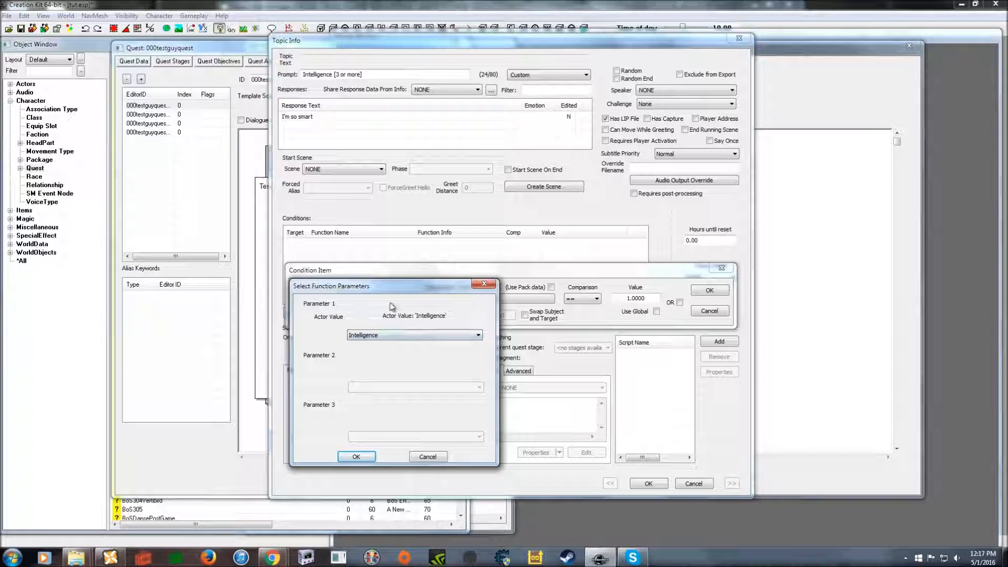
pyautogui.click(356, 457)
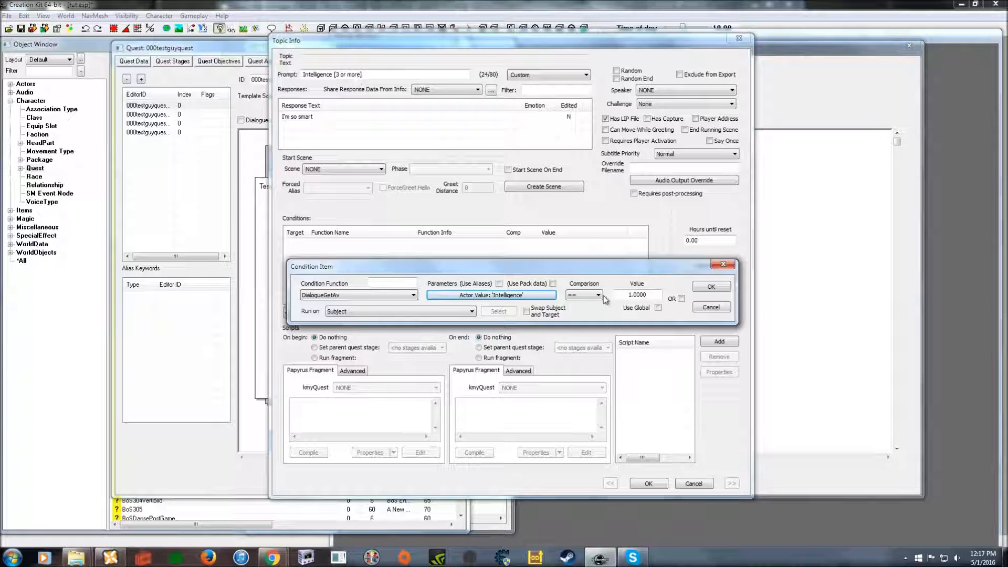
# Set the condition to Intelligence >= 3.0000 run on Player and confirm the topic
pyautogui.click(600, 294)
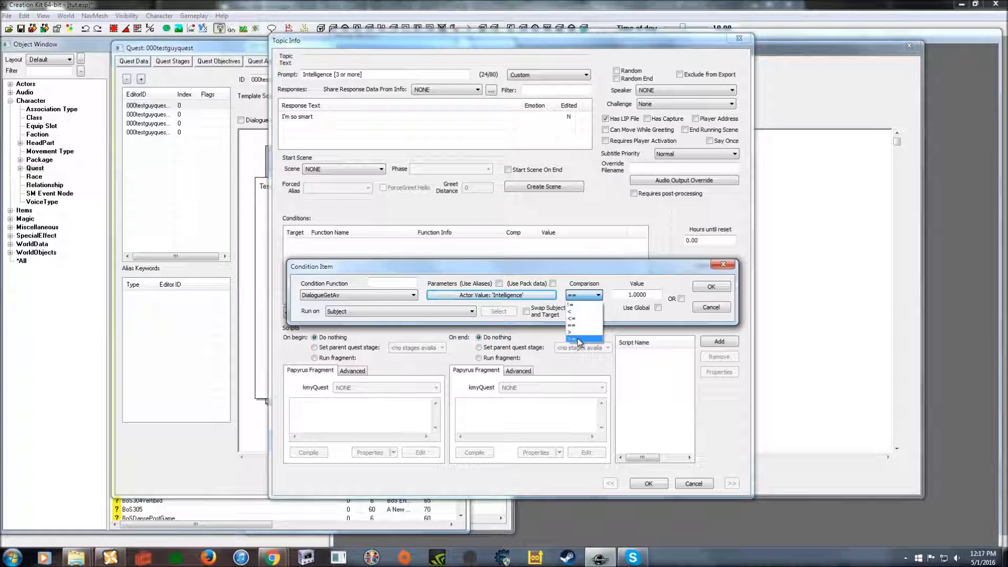
pyautogui.click(571, 339)
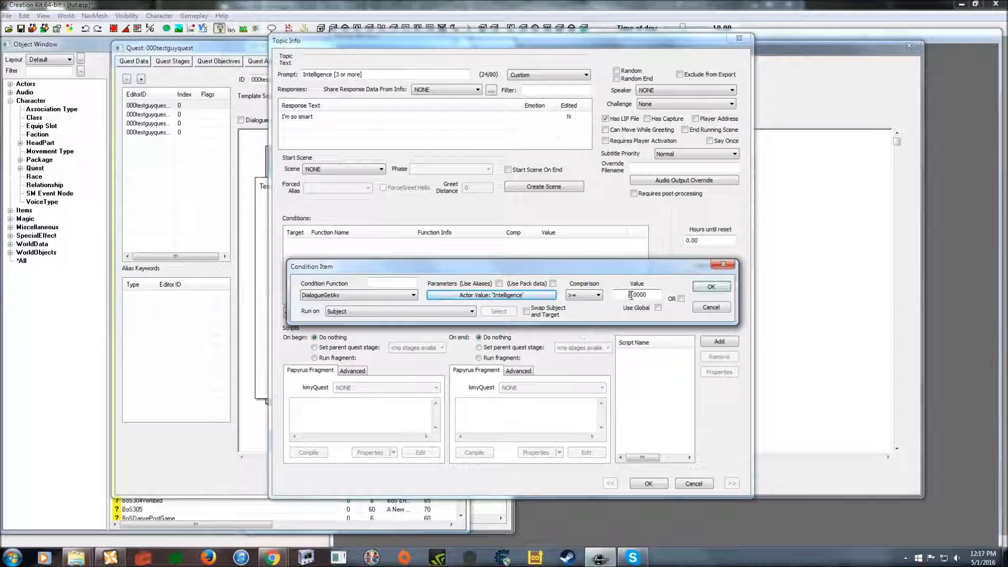
pyautogui.write('3.0000')
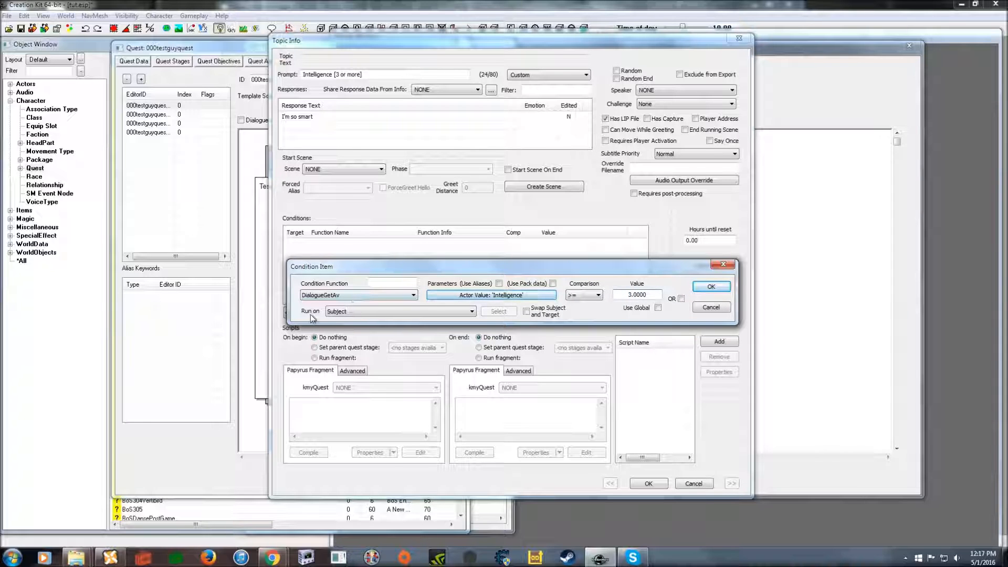
pyautogui.click(472, 311)
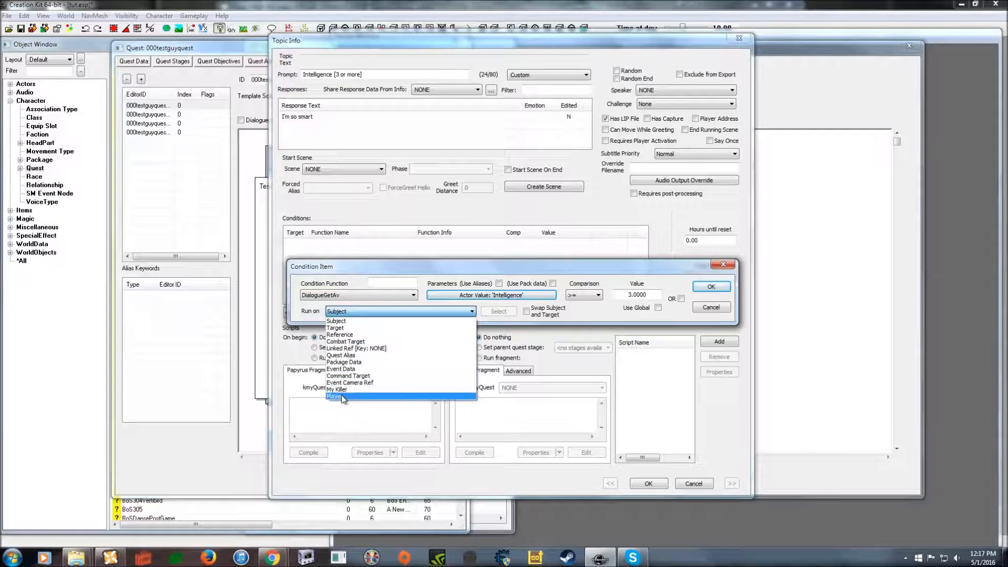
pyautogui.click(334, 397)
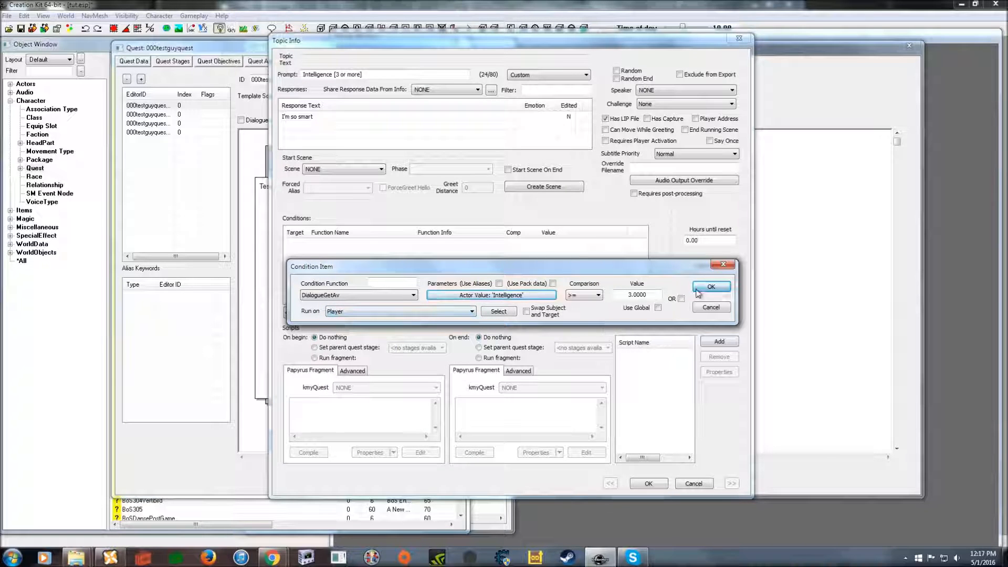
pyautogui.click(710, 286)
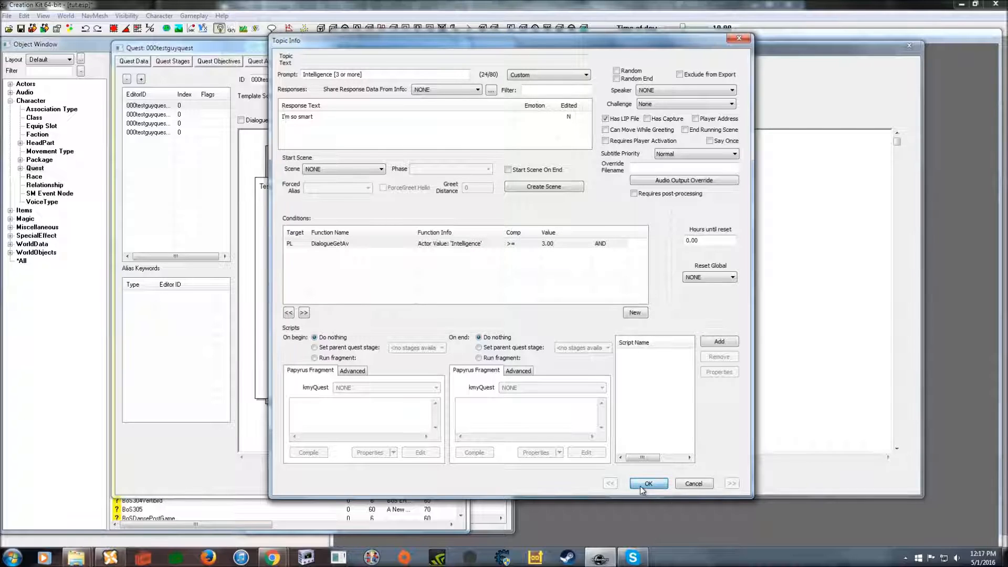
pyautogui.click(648, 483)
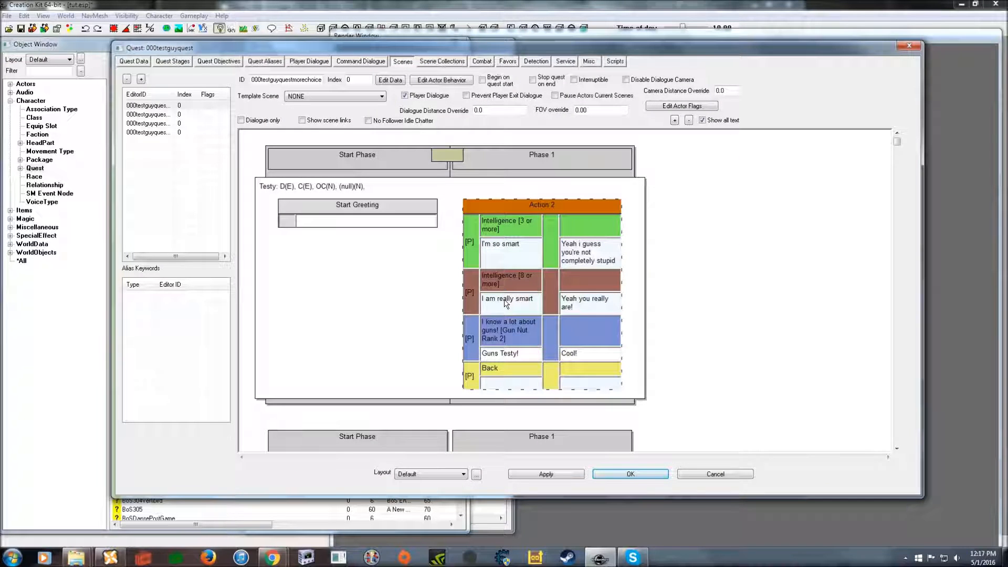
# Condition the "I am really smart" topic on Intelligence >= 8, run on Player, and confirm it
pyautogui.doubleClick(508, 298)
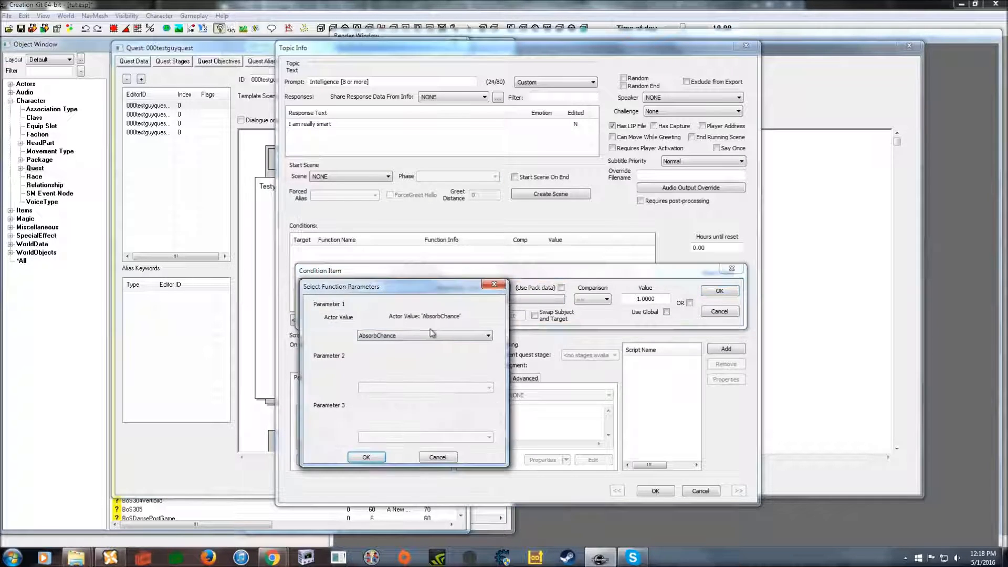
pyautogui.click(487, 335)
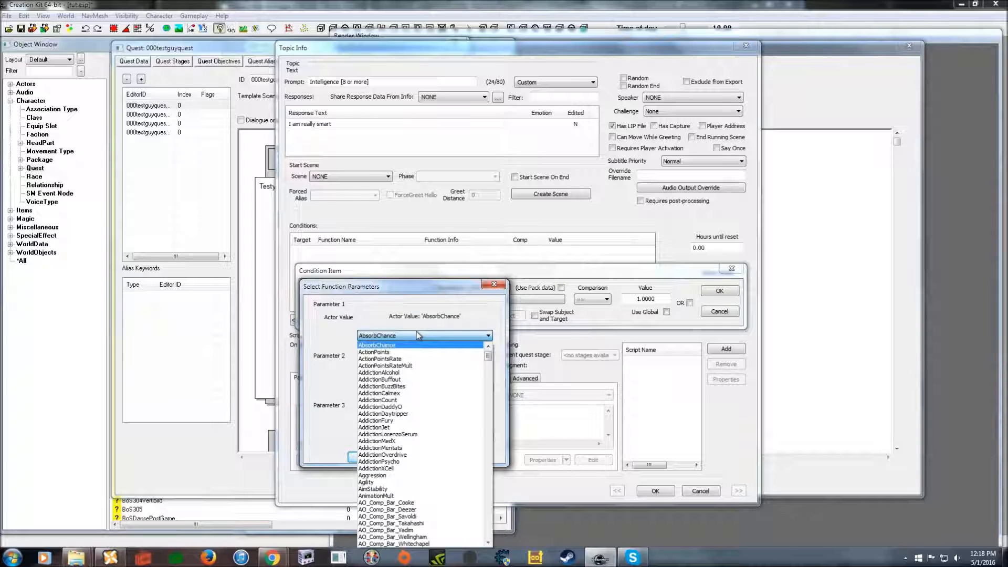
pyautogui.click(399, 335)
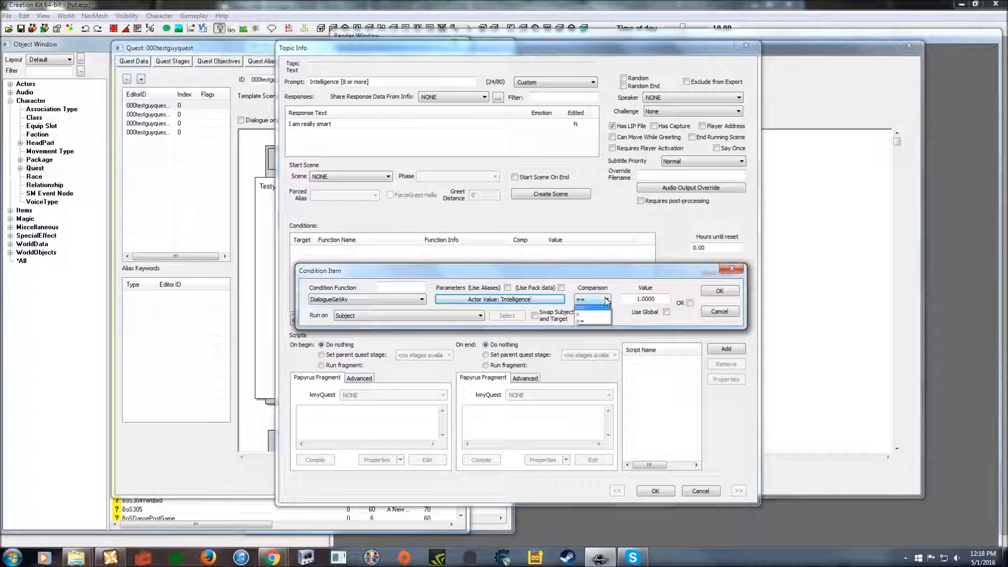
pyautogui.click(581, 320)
pyautogui.write('8.0000')
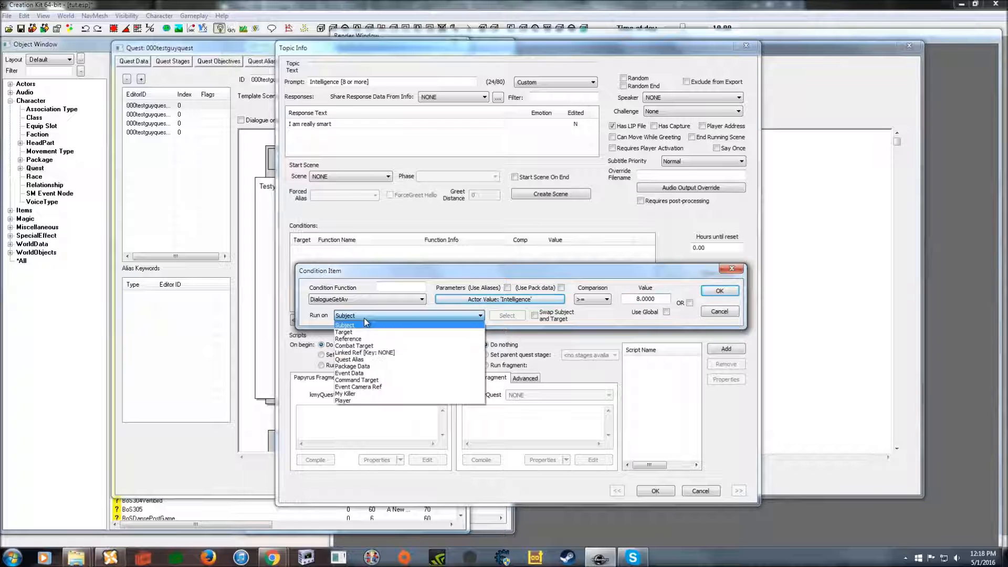
pyautogui.click(342, 400)
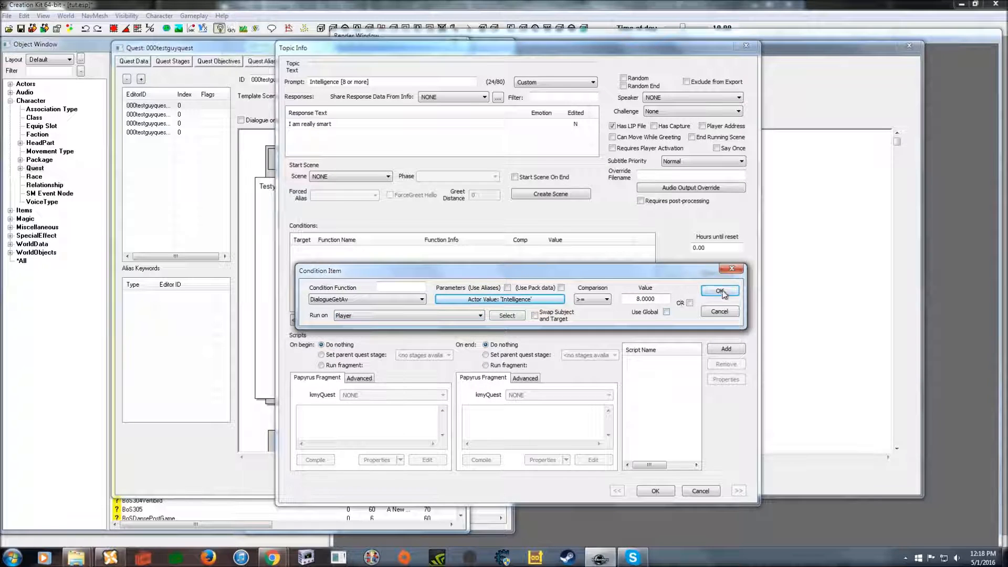
pyautogui.click(718, 291)
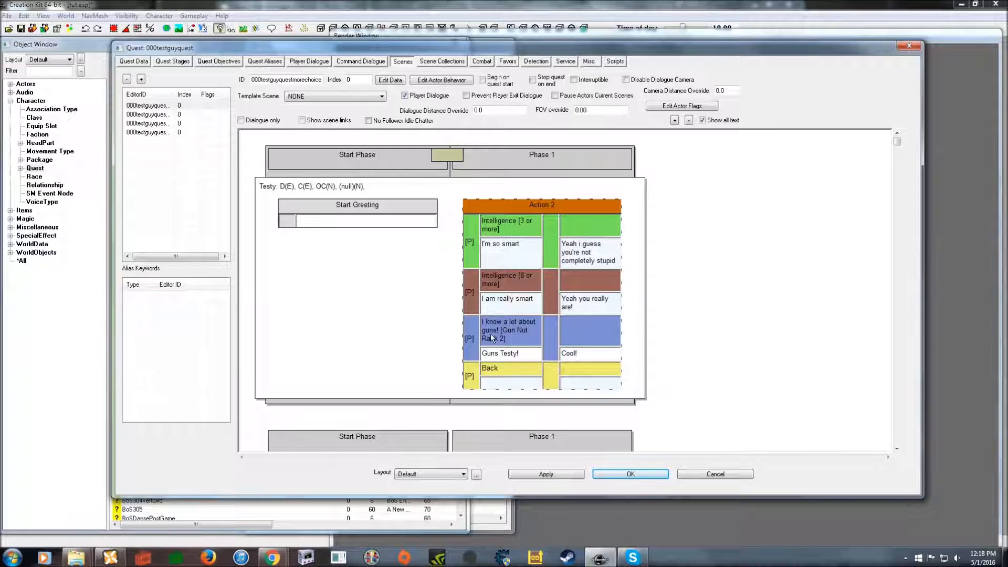
# Add a DialogueHasPerk condition on the guns topic with GunNut02 as the required perk
pyautogui.click(500, 352)
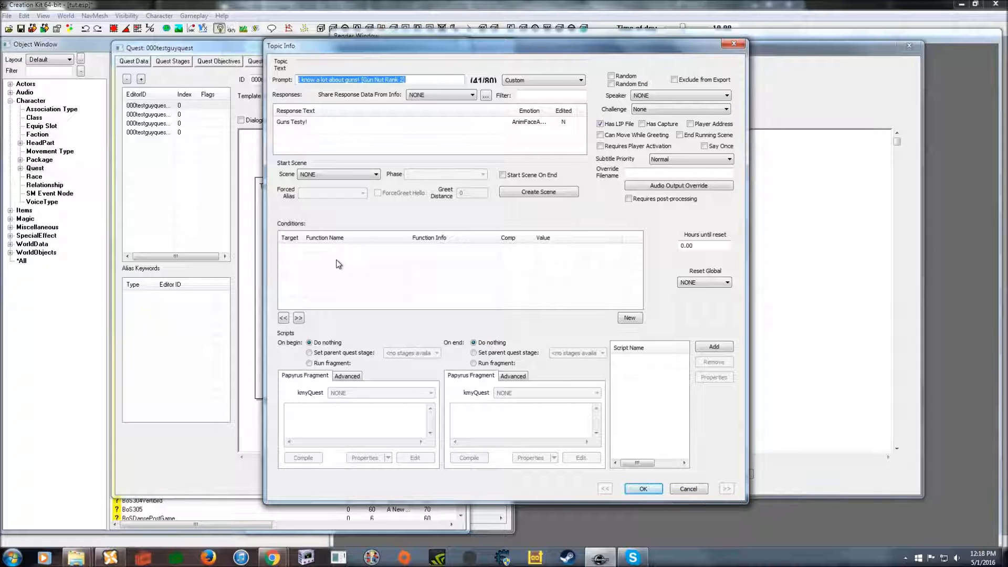
pyautogui.click(629, 317)
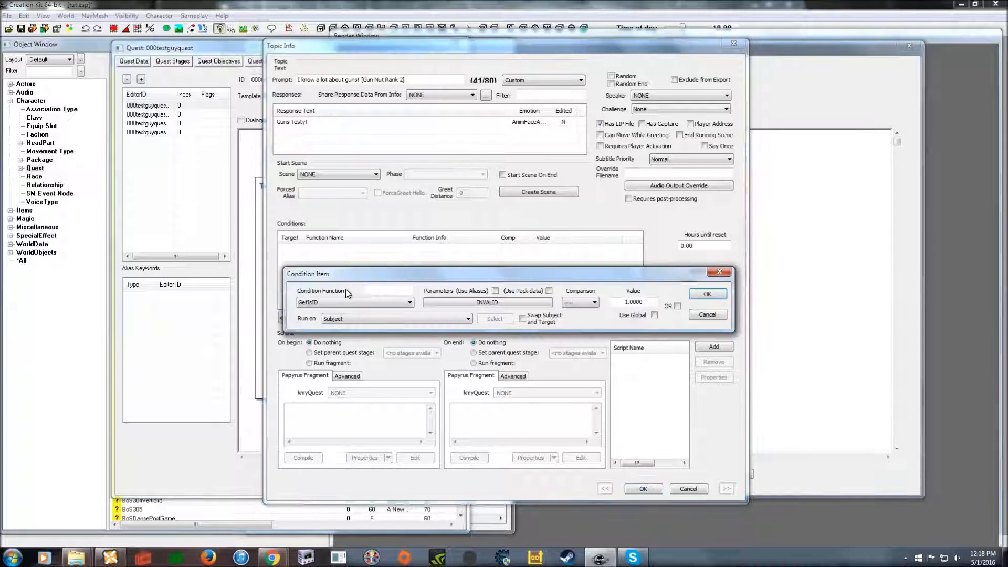
pyautogui.click(409, 303)
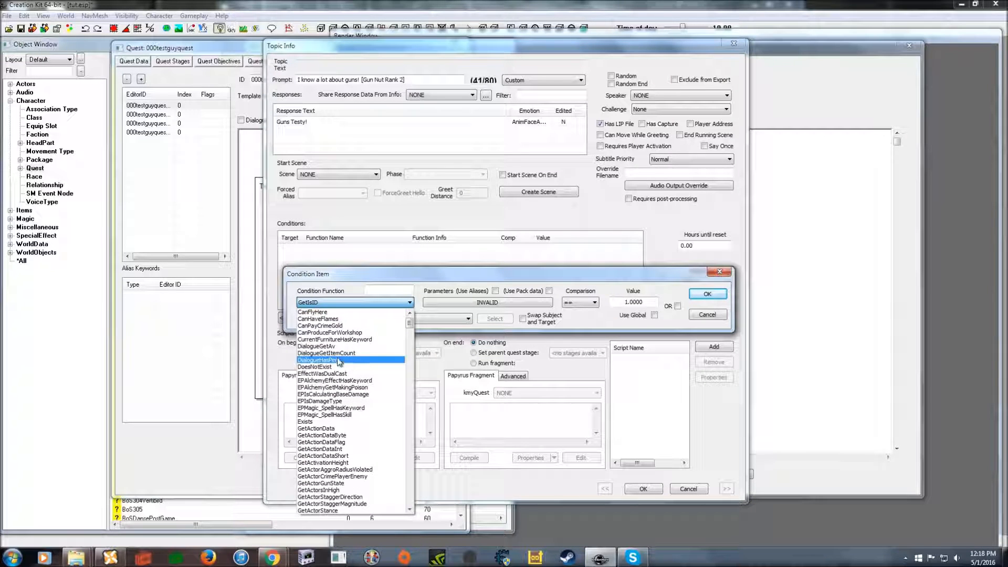
pyautogui.click(339, 359)
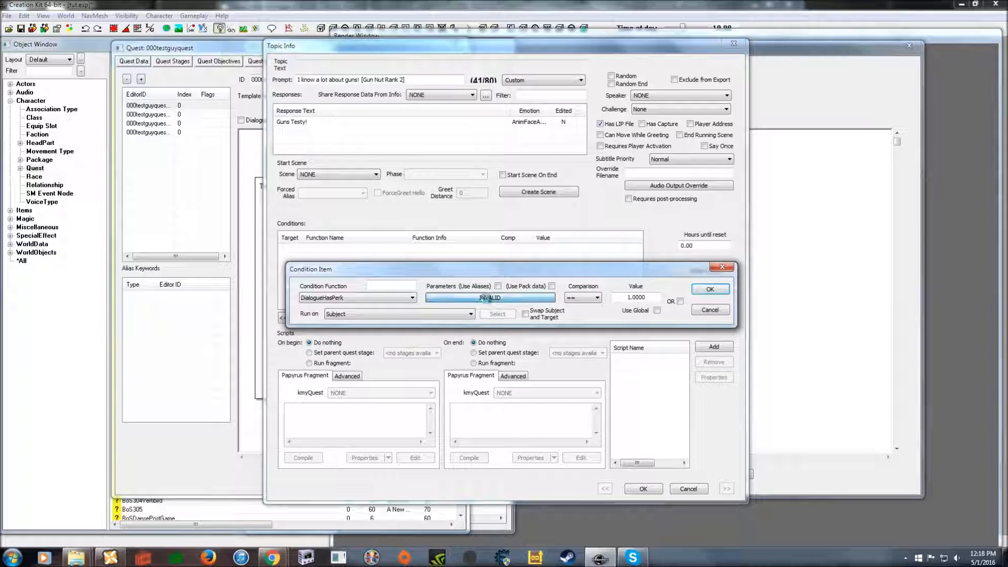
pyautogui.click(490, 297)
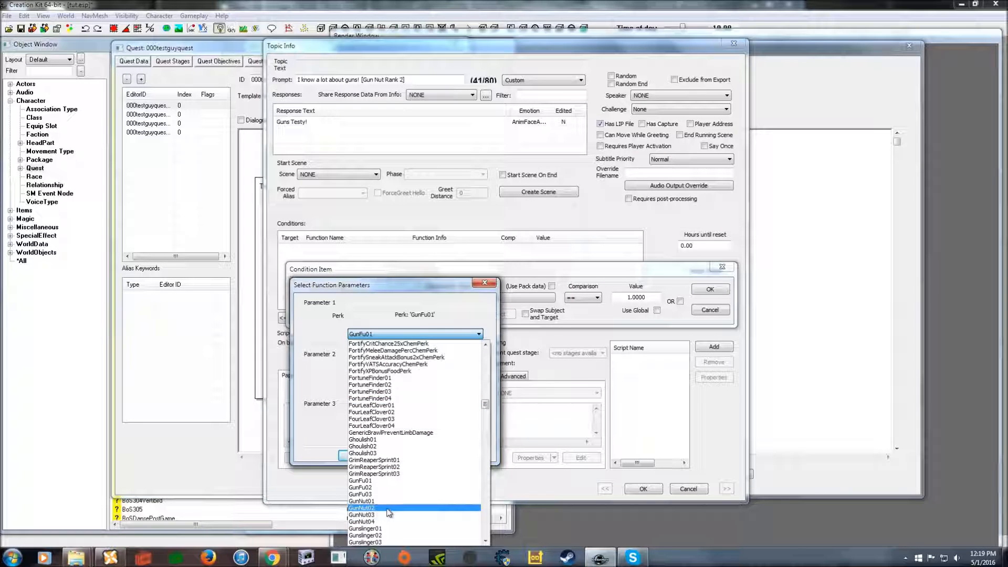
pyautogui.click(363, 508)
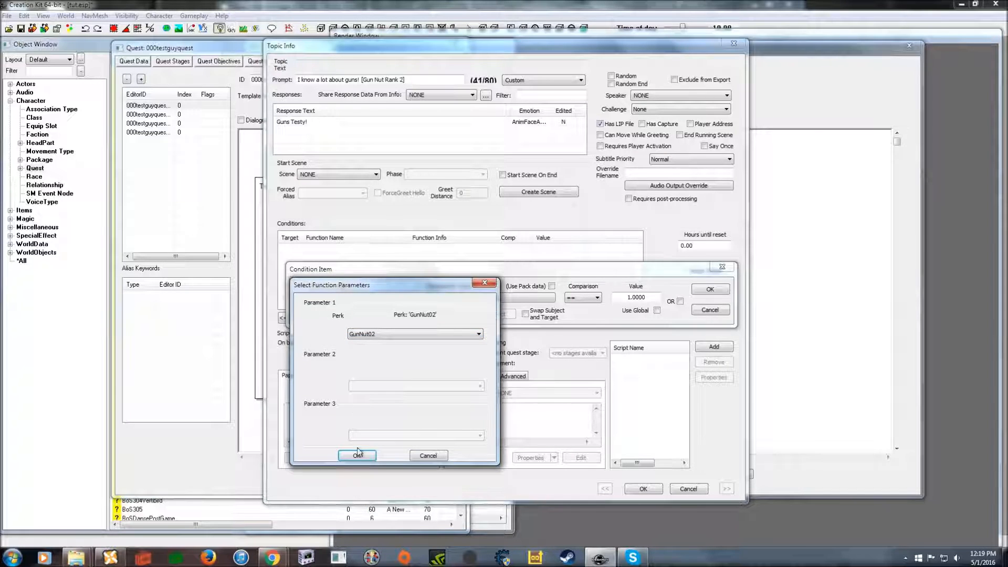
pyautogui.click(357, 455)
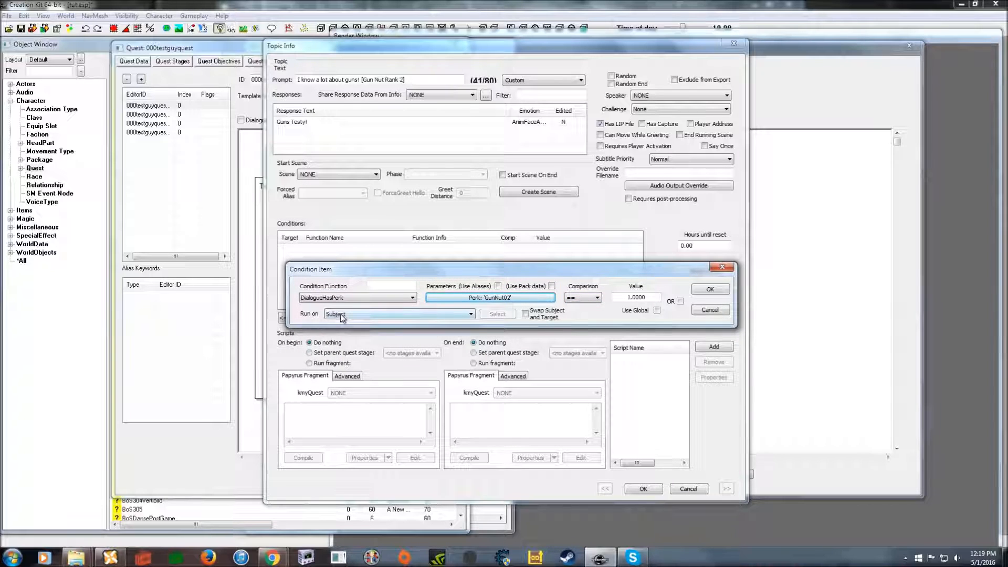
# Run the perk condition on Player, then confirm the guns topic and the scene edits
pyautogui.click(399, 314)
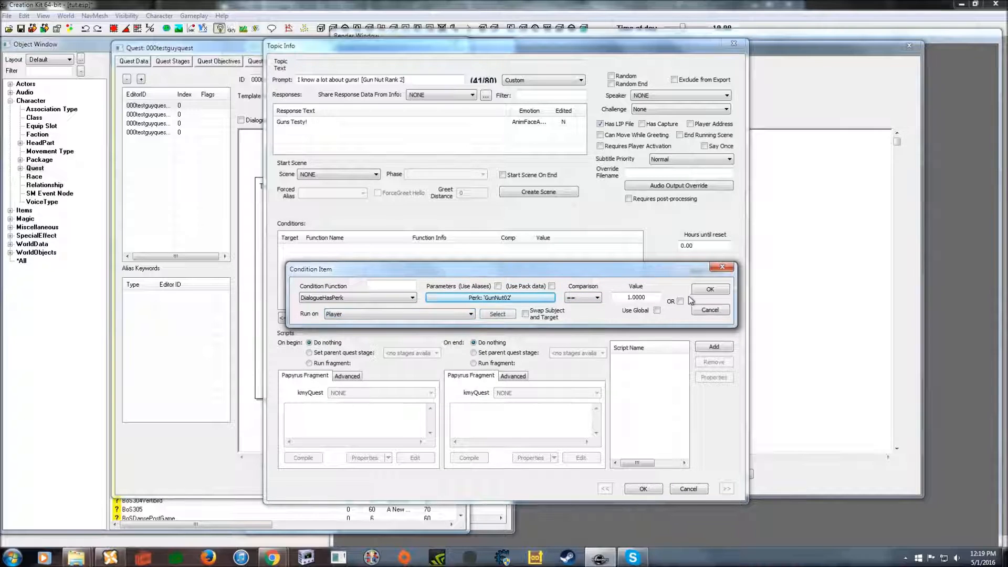
pyautogui.click(710, 288)
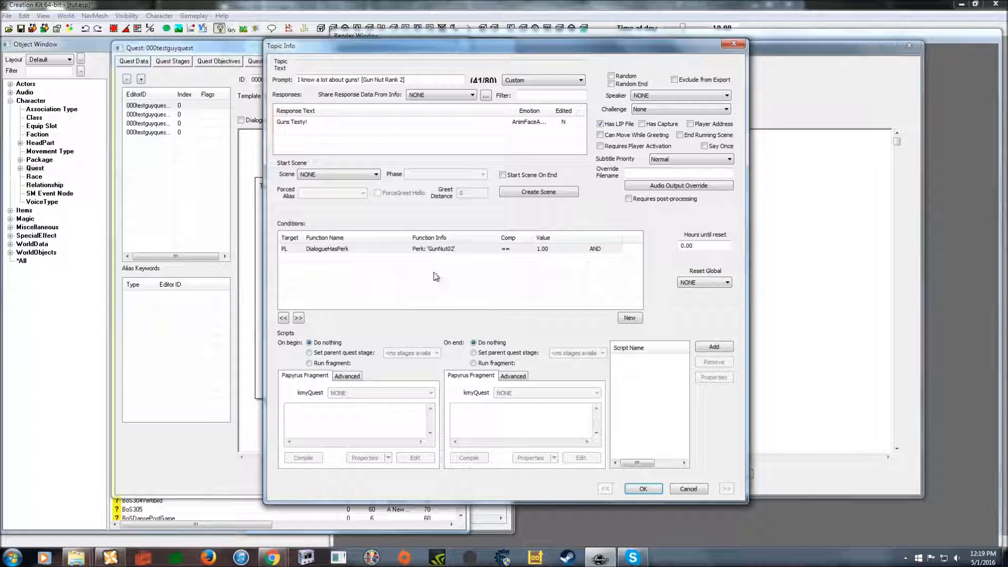
pyautogui.click(643, 488)
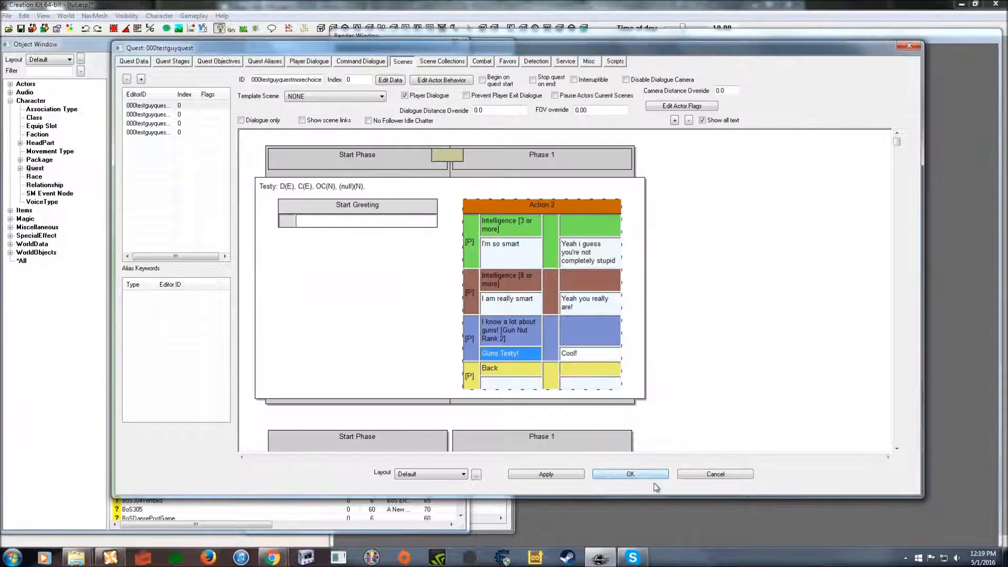
pyautogui.click(629, 474)
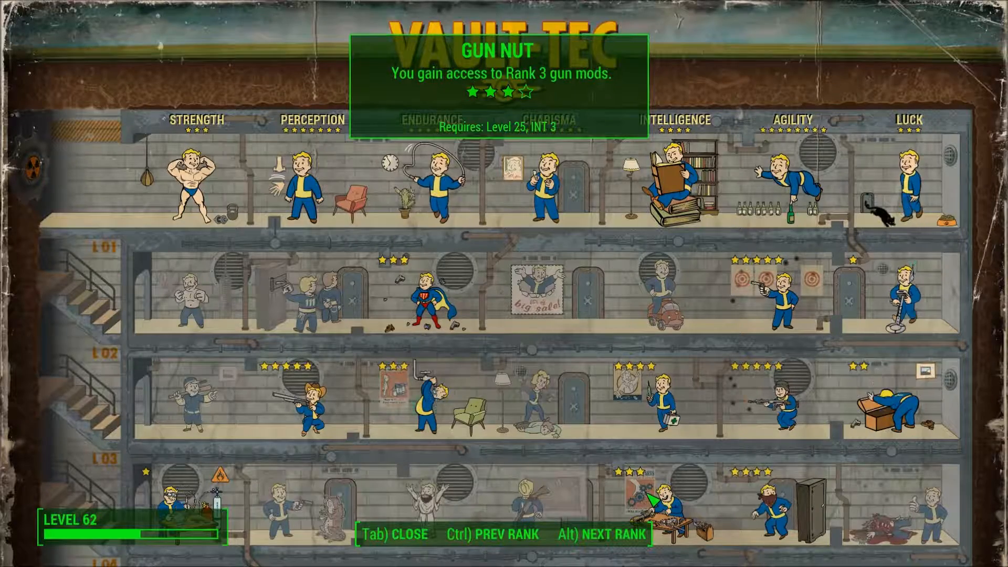
# Check Gun Nut in the perk chart before and after removing its ranks, then resume play
pyautogui.press('Tab')
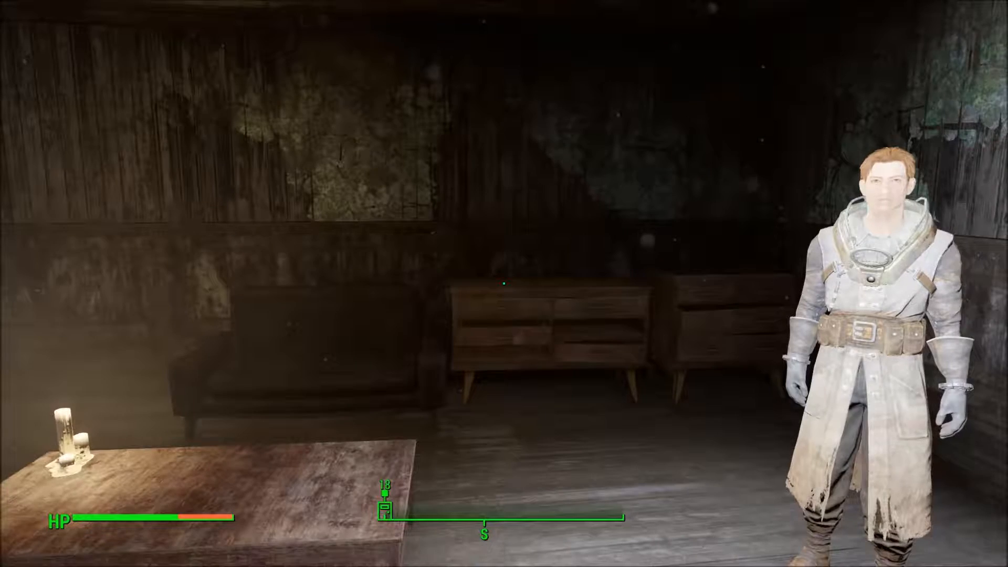
pyautogui.press('tab')
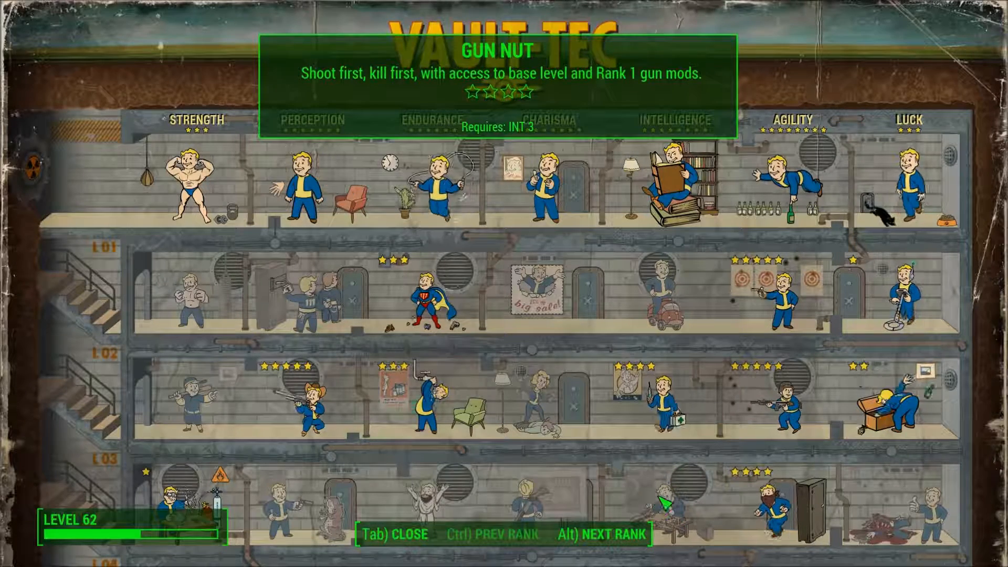
pyautogui.press('Tab')
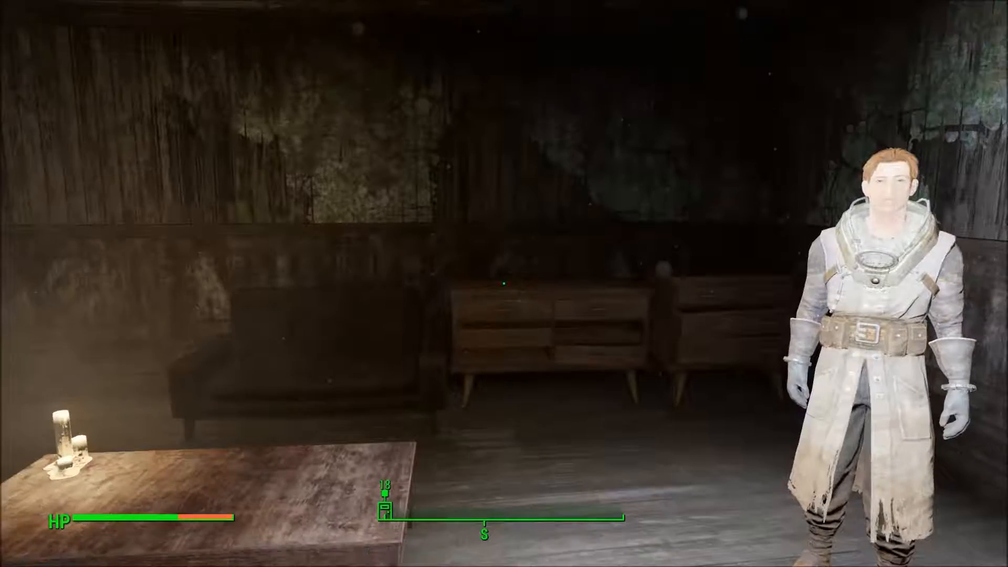